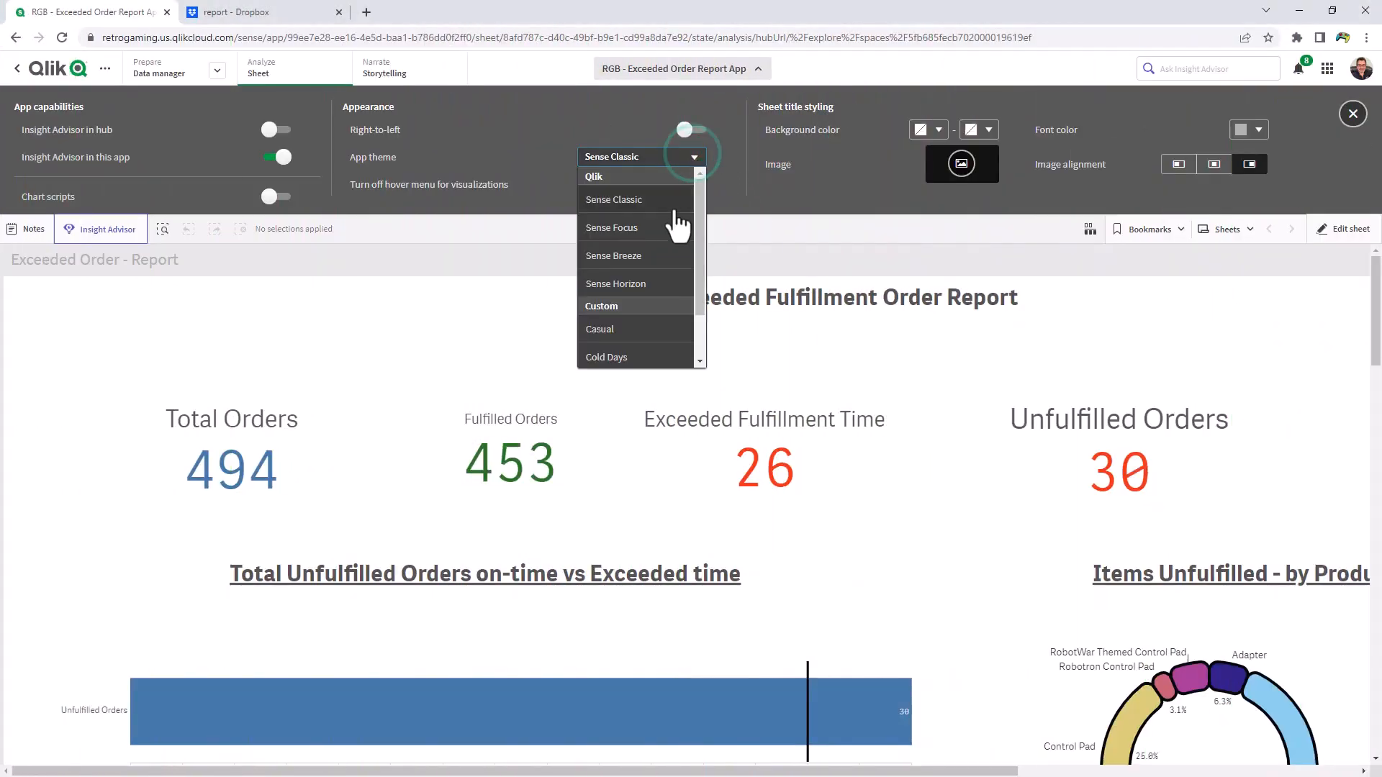
# Choose Sense Breeze as the app theme in the Appearance settings.
pyautogui.click(614, 257)
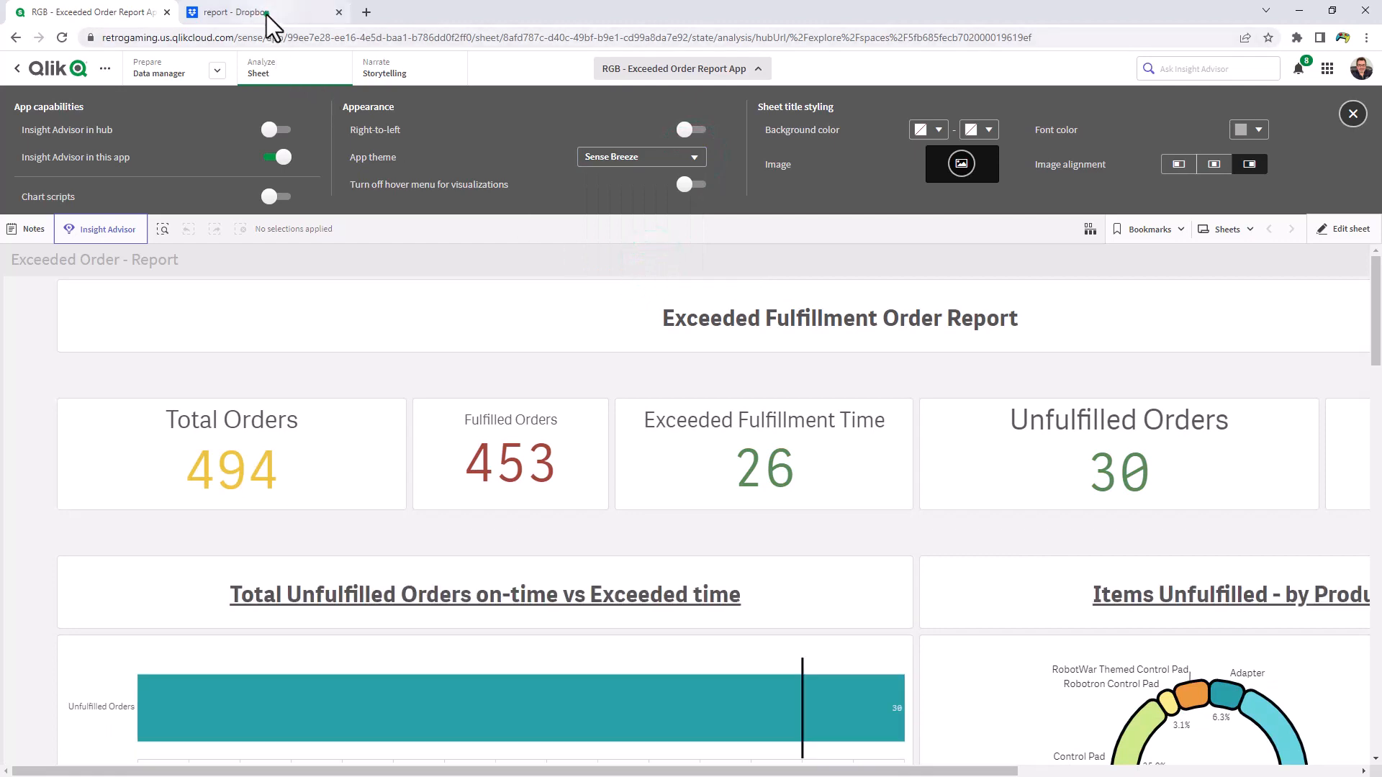
# Zoom into the Dropbox preview of Exceeded Fulfillment Report.pdf to inspect the order detail table's sharpness.
pyautogui.click(261, 11)
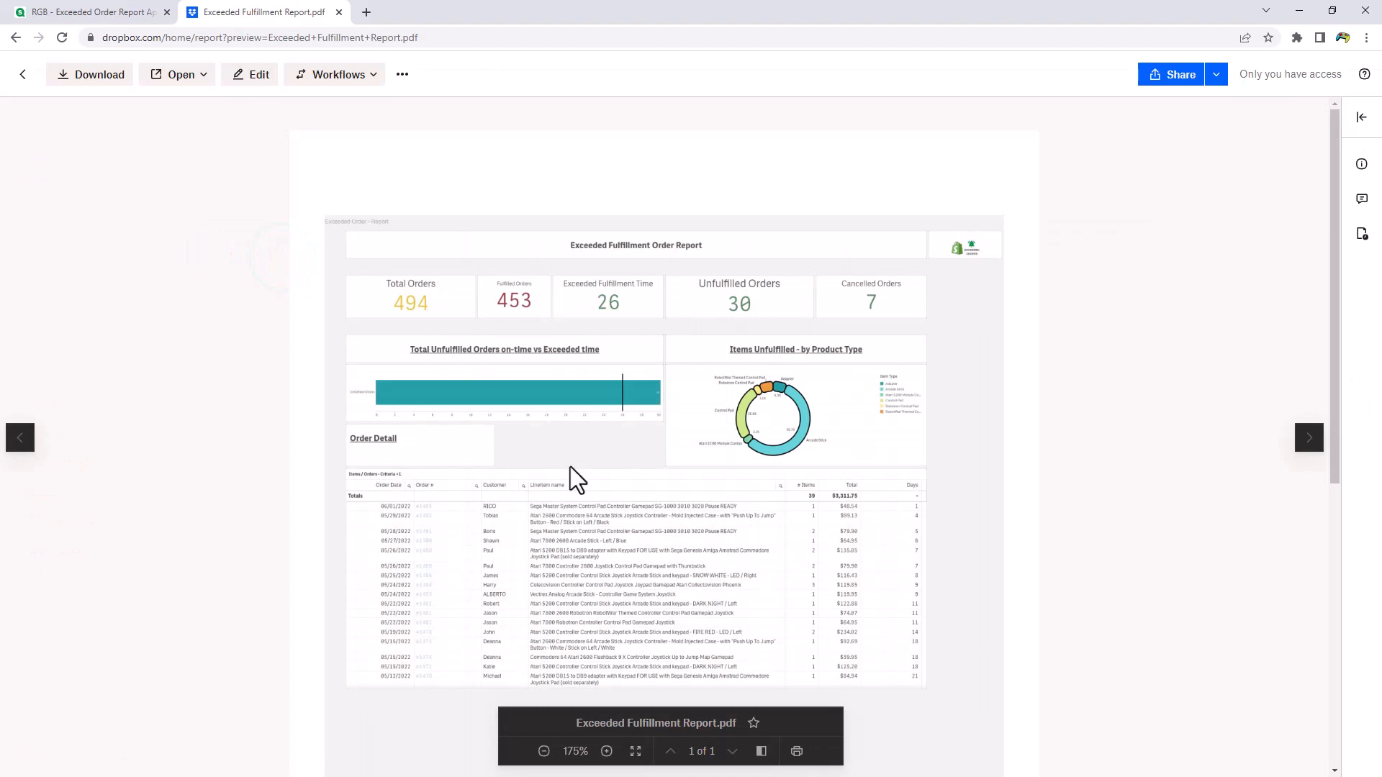
pyautogui.click(606, 751)
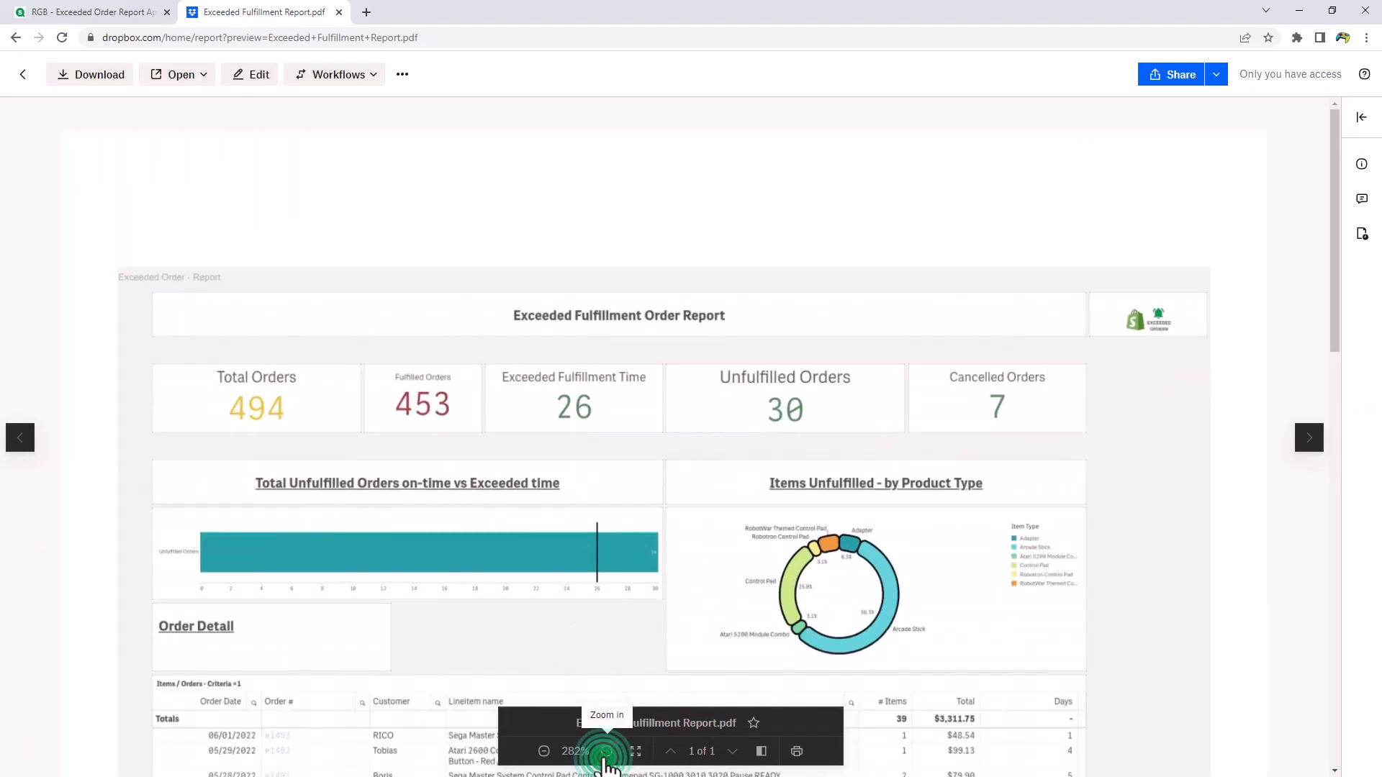
pyautogui.click(606, 752)
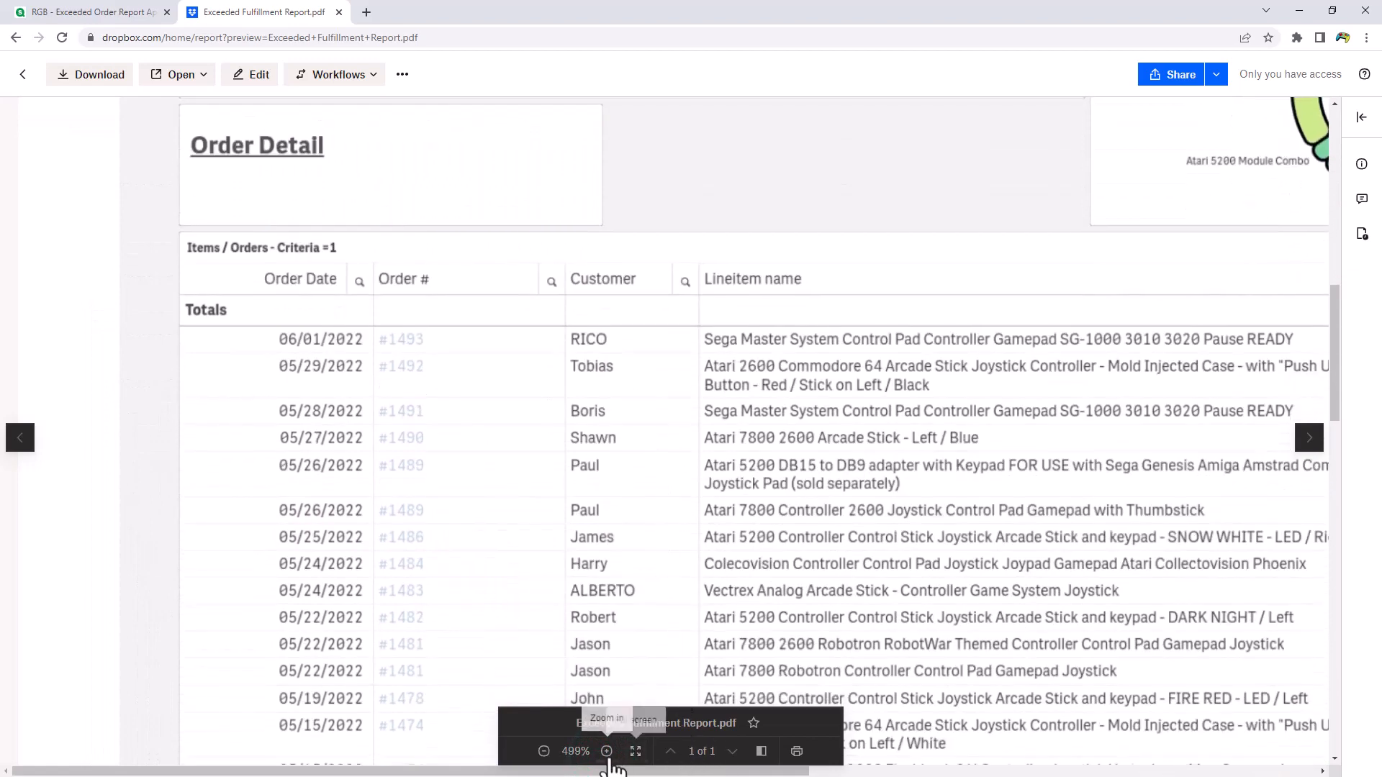
pyautogui.click(606, 752)
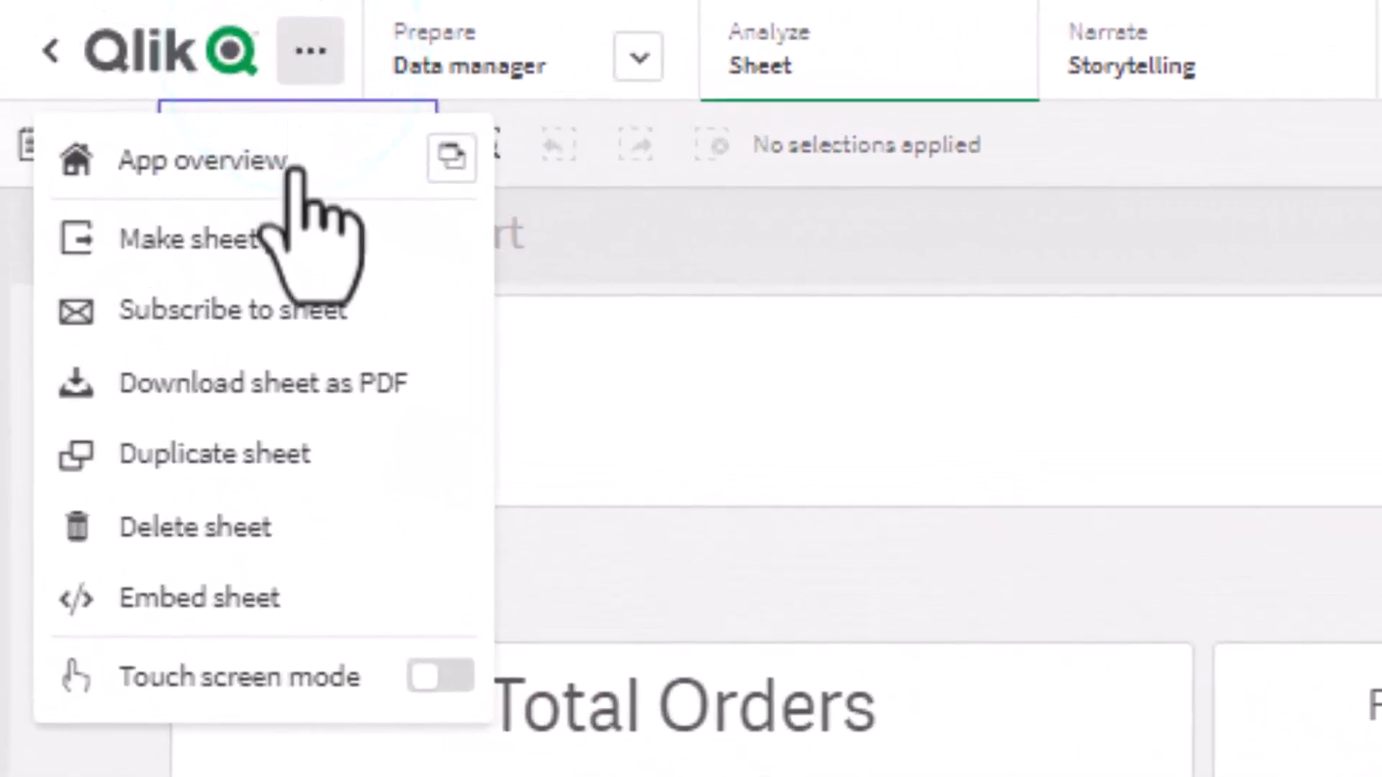
# Start Download sheet as PDF and expand the Scale dropdown to review its options.
pyautogui.click(261, 383)
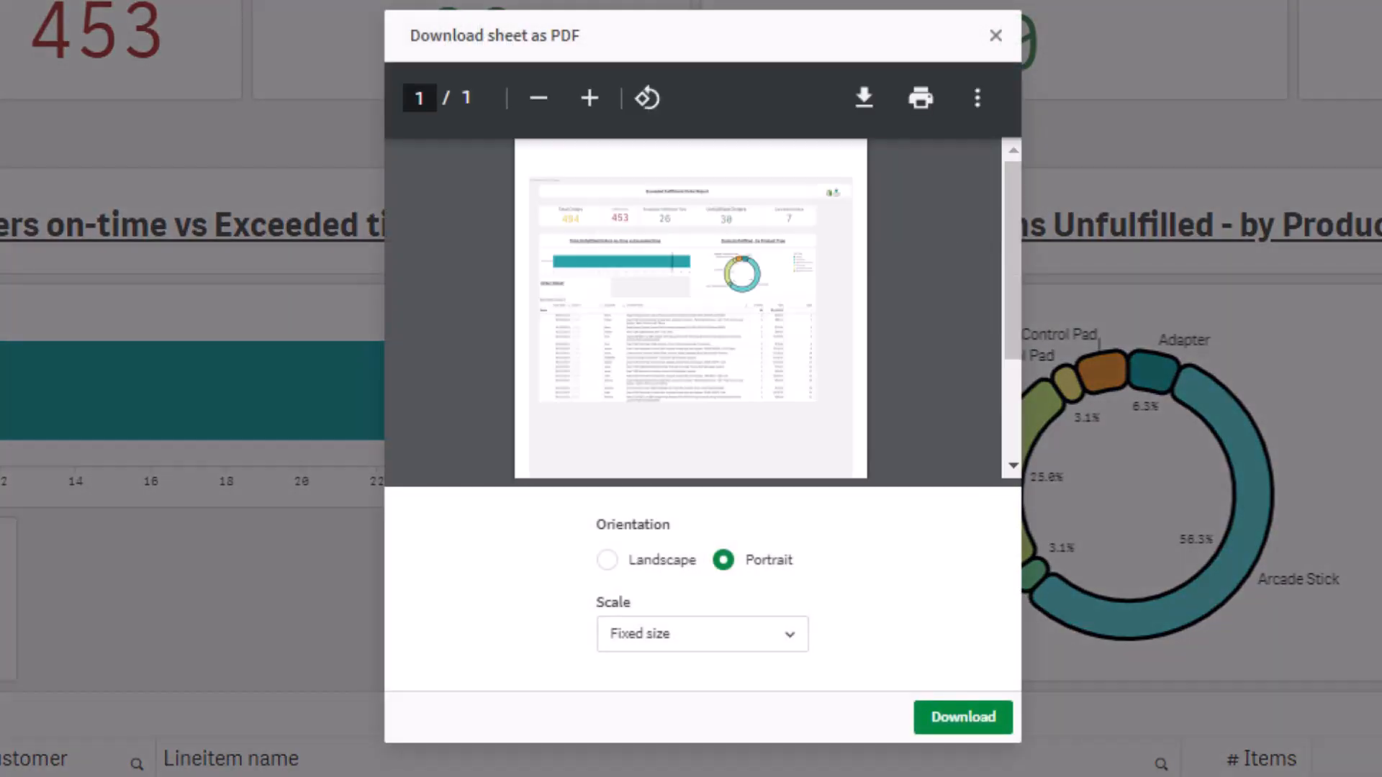
pyautogui.moveTo(792, 613)
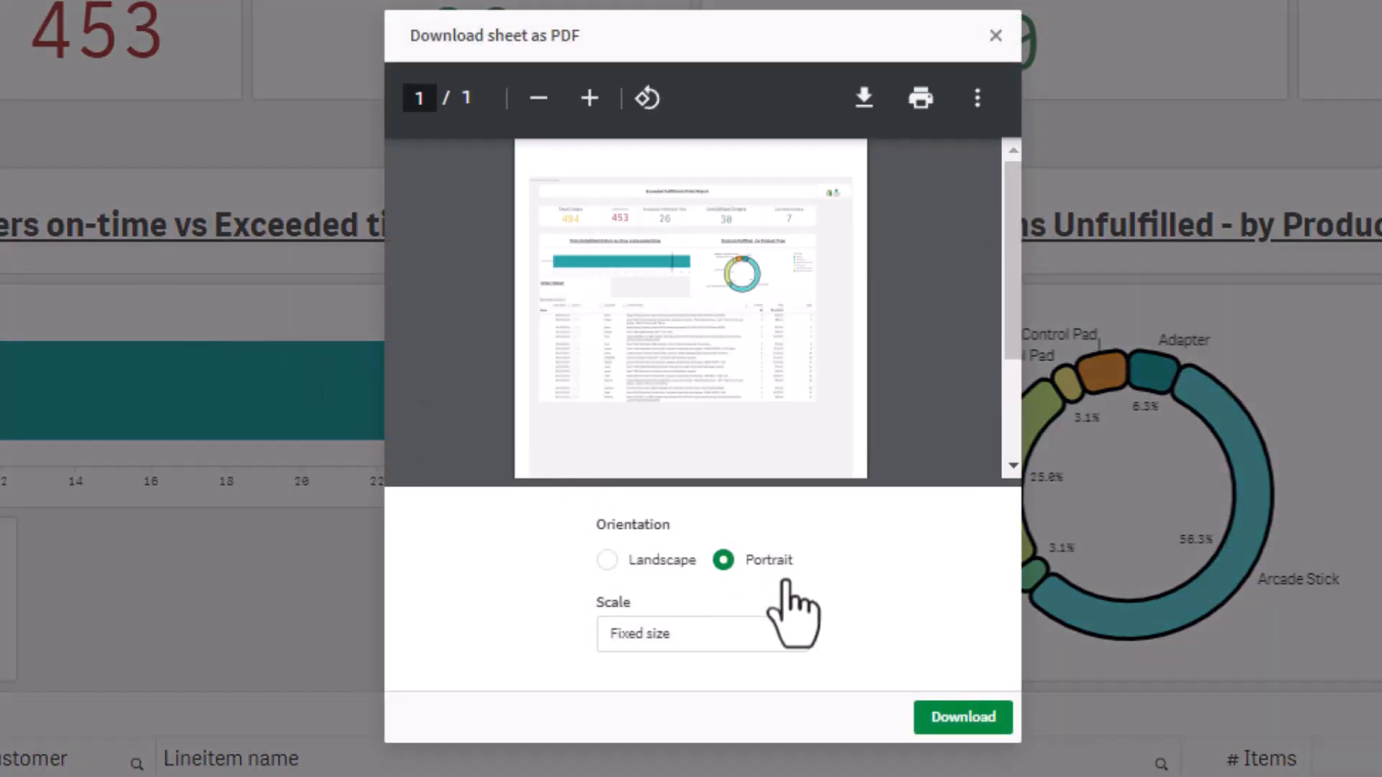
pyautogui.click(701, 633)
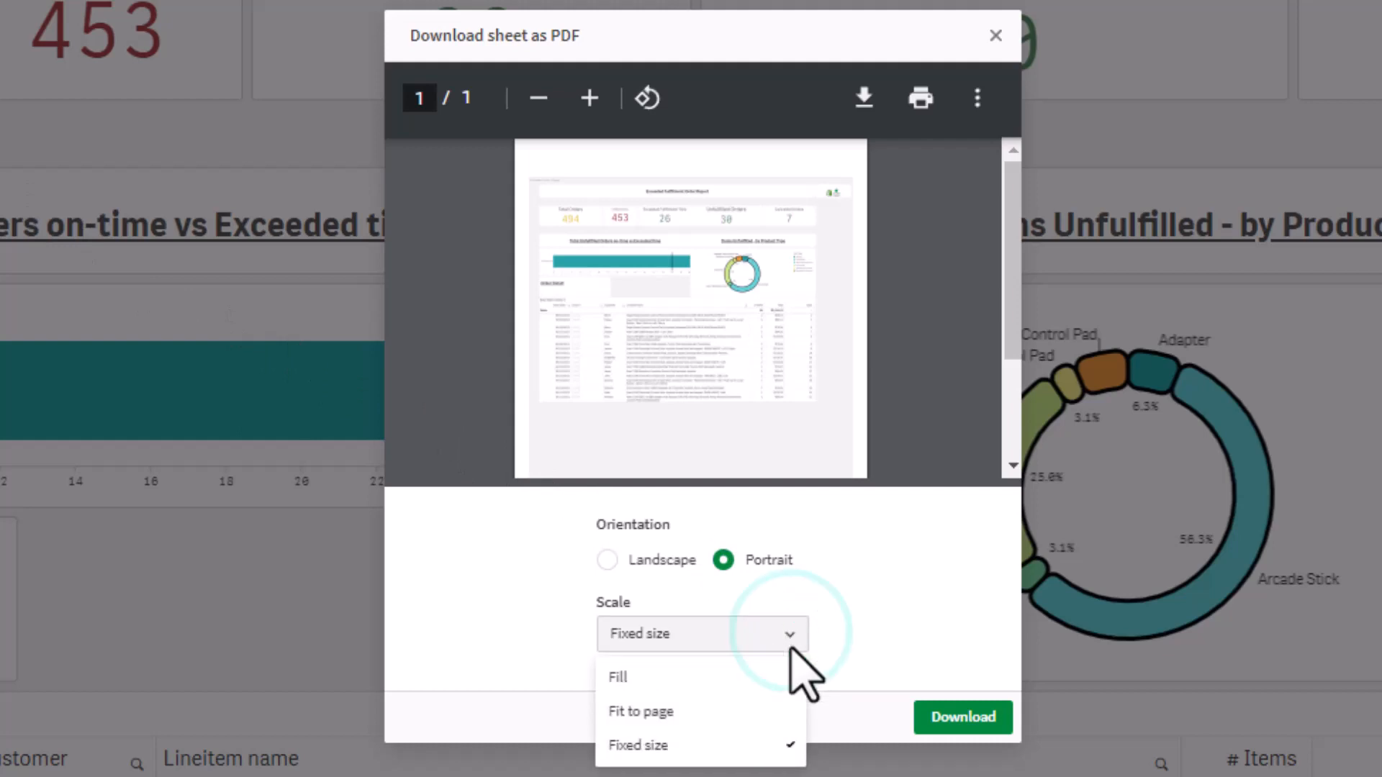